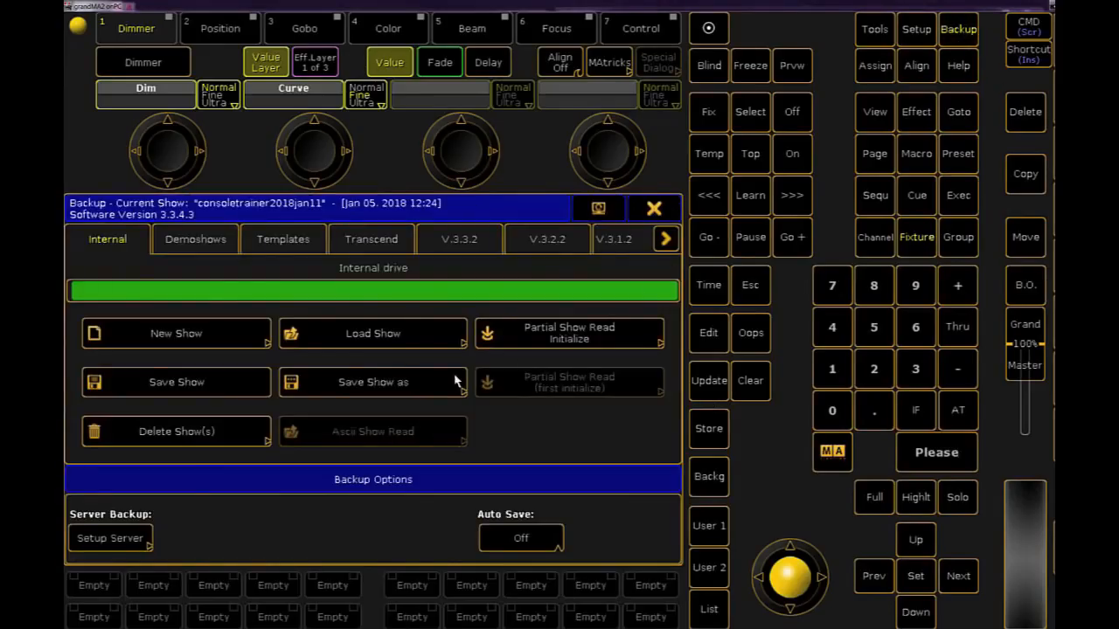
# Step: Show the Position preset pool with DSL, DSC, DSR and Band presets
pyautogui.click(372, 381)
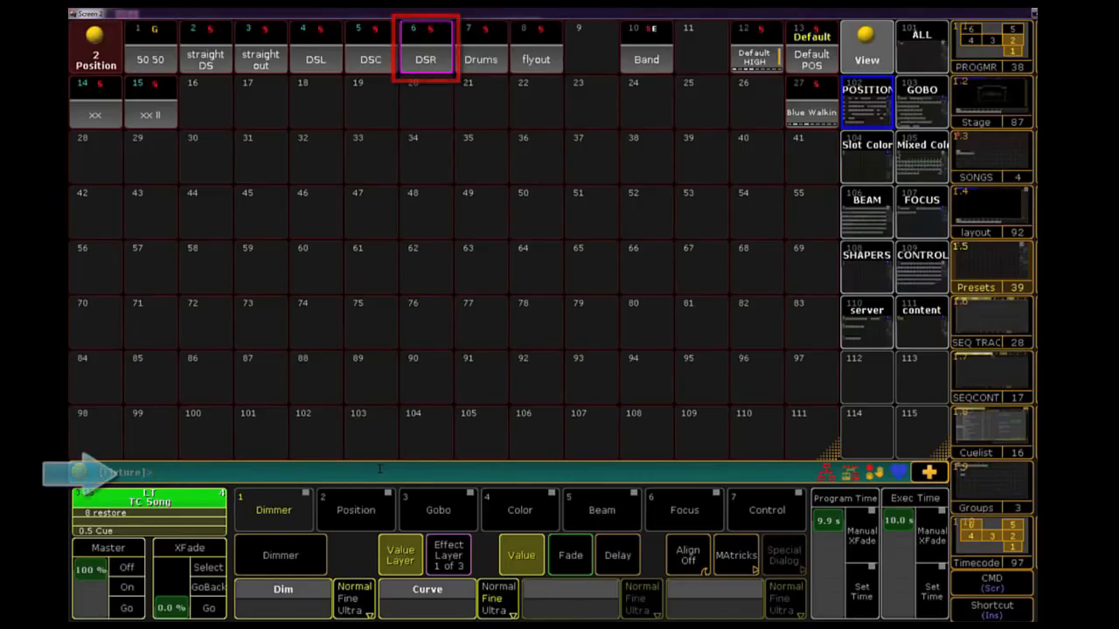
# Step: Run 'Search Preset 2.6' to list its four uses in sequence TC Song
pyautogui.write('search pres')
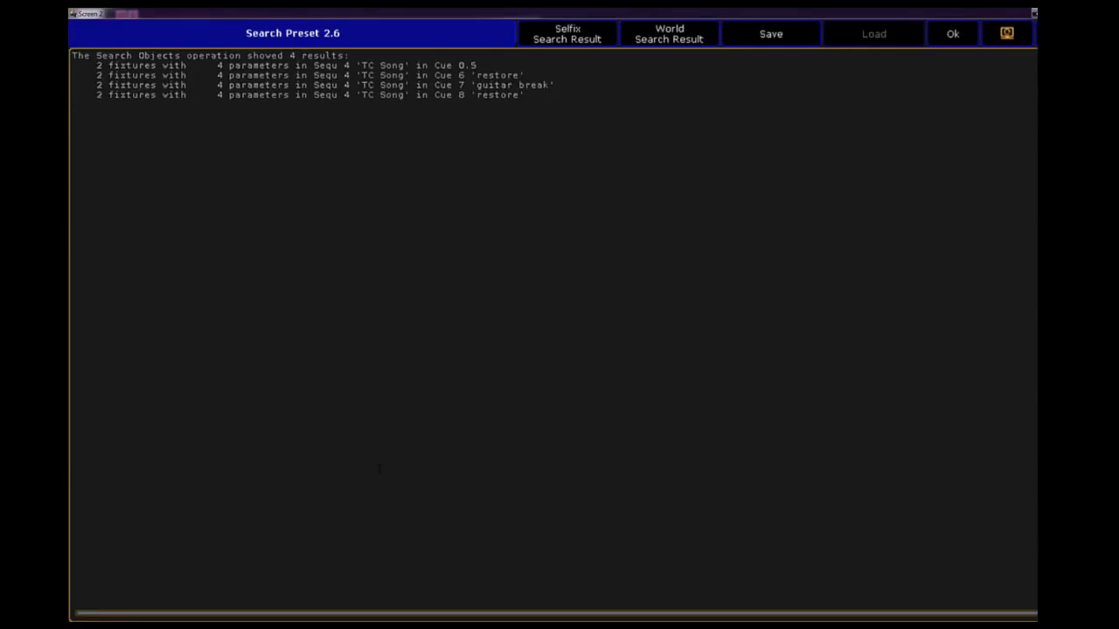
pyautogui.moveTo(377, 476)
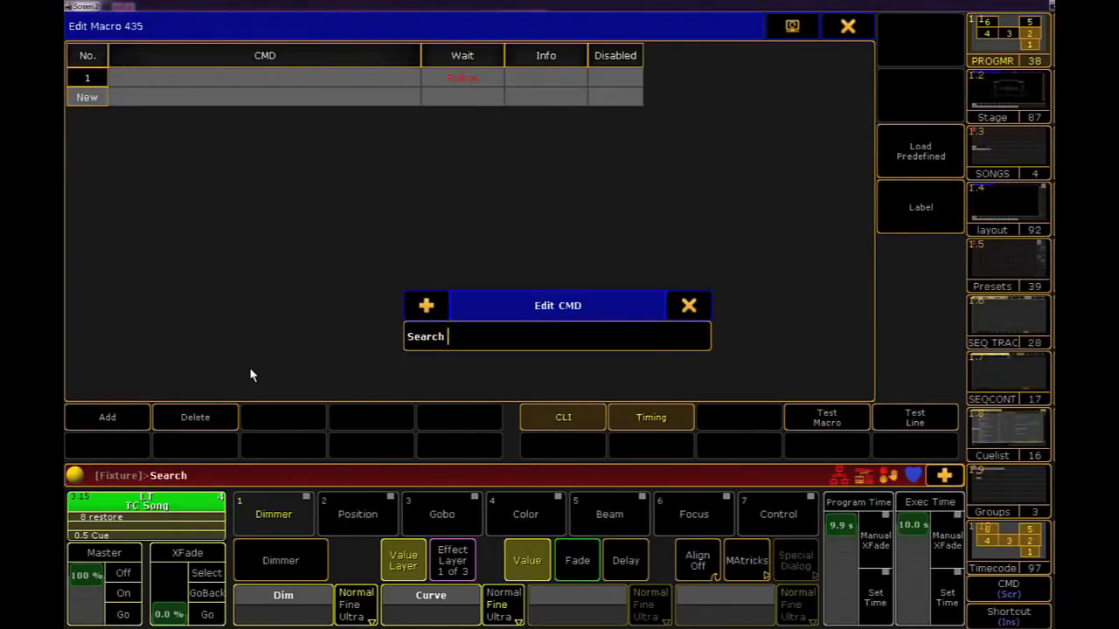
# Step: Give macro 435 line 1 the command 'Search Preset (enter preset x.y)'
pyautogui.write('Preset (')
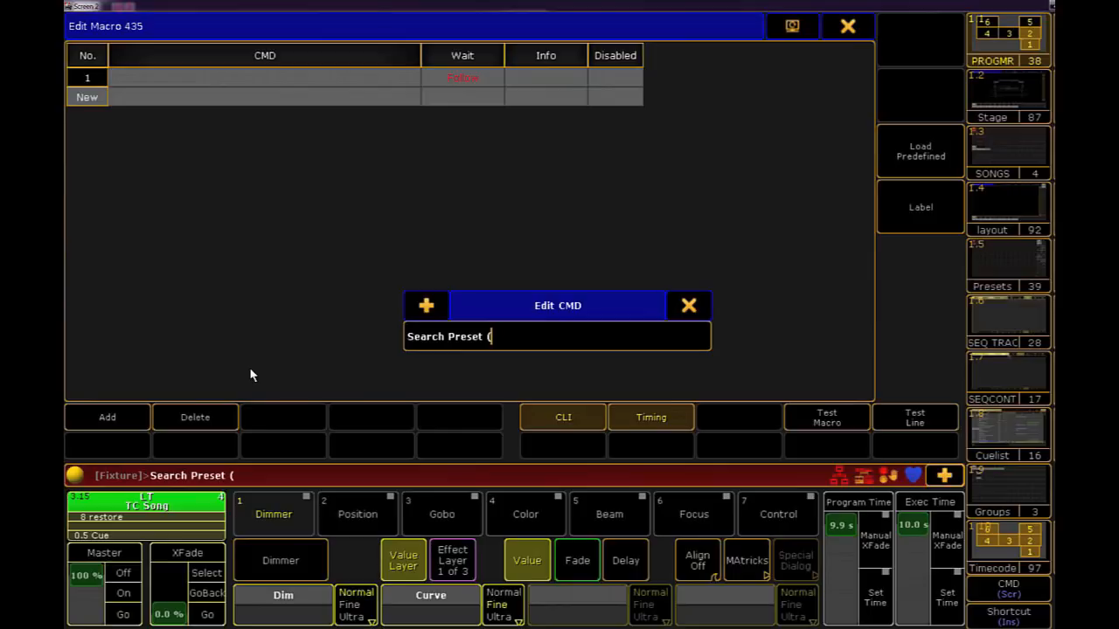
pyautogui.write('enter pre')
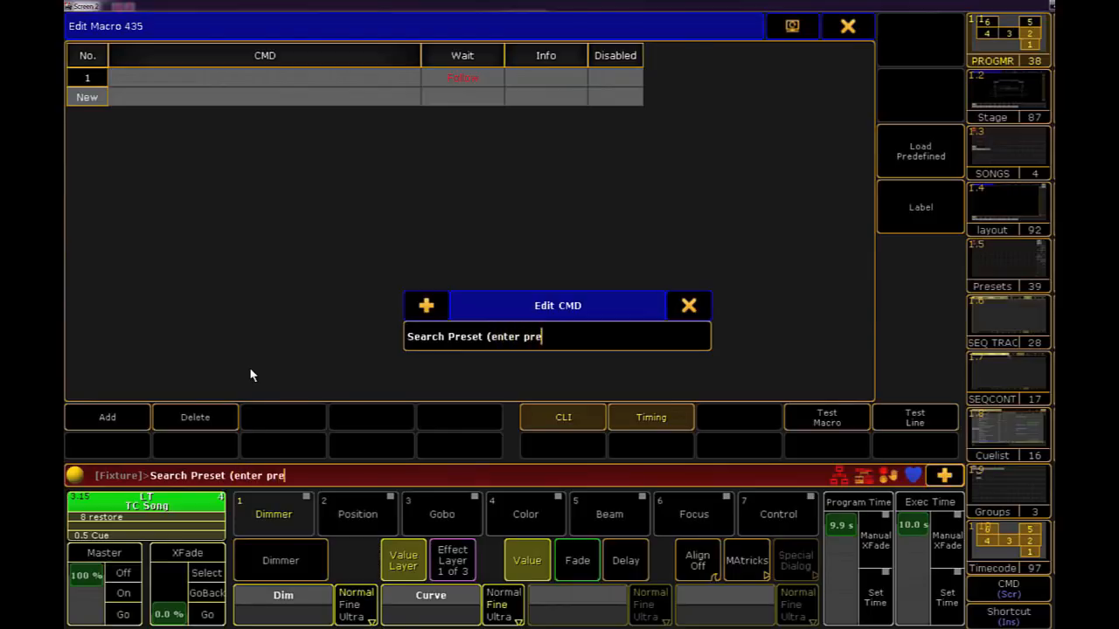
pyautogui.write('set x.')
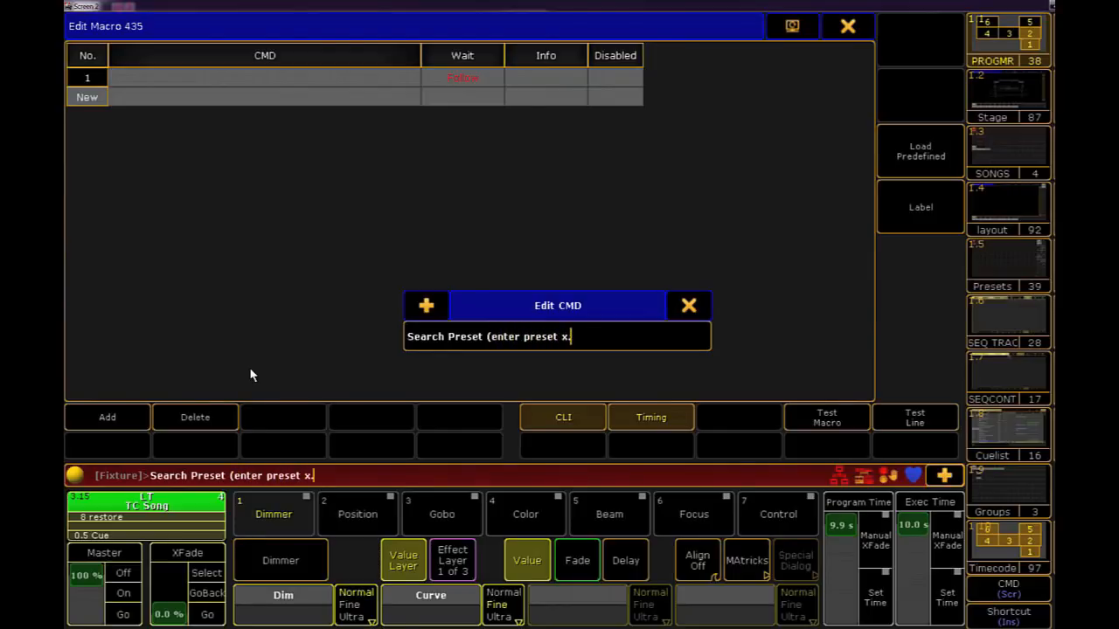
pyautogui.press('Enter')
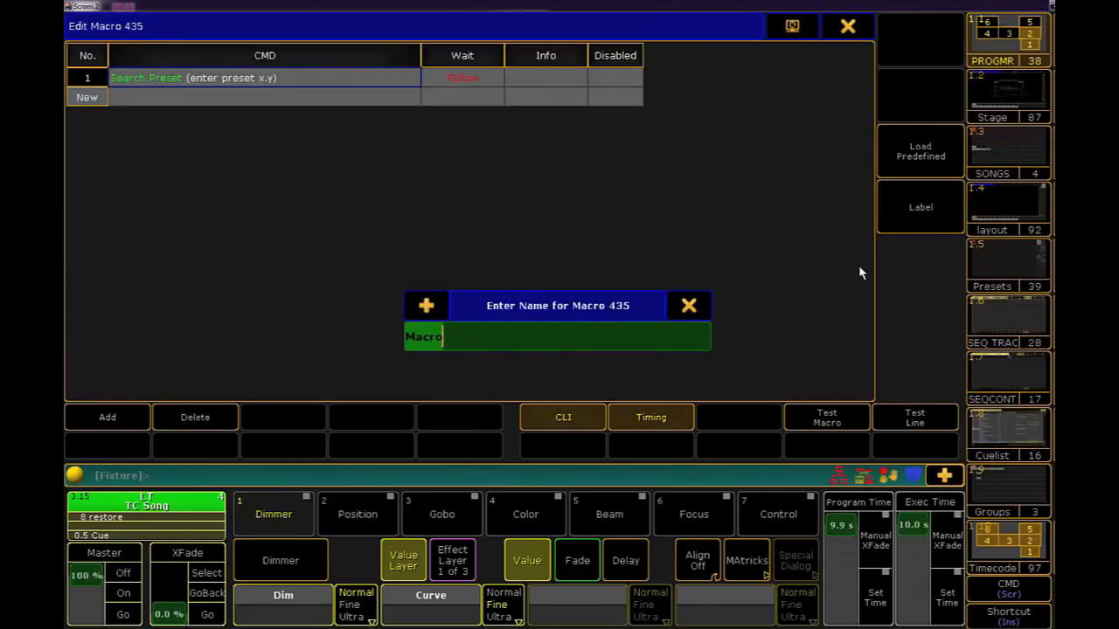
# Step: Label macro 435 'Preset Search Party' and leave the editor
pyautogui.write('Preset')
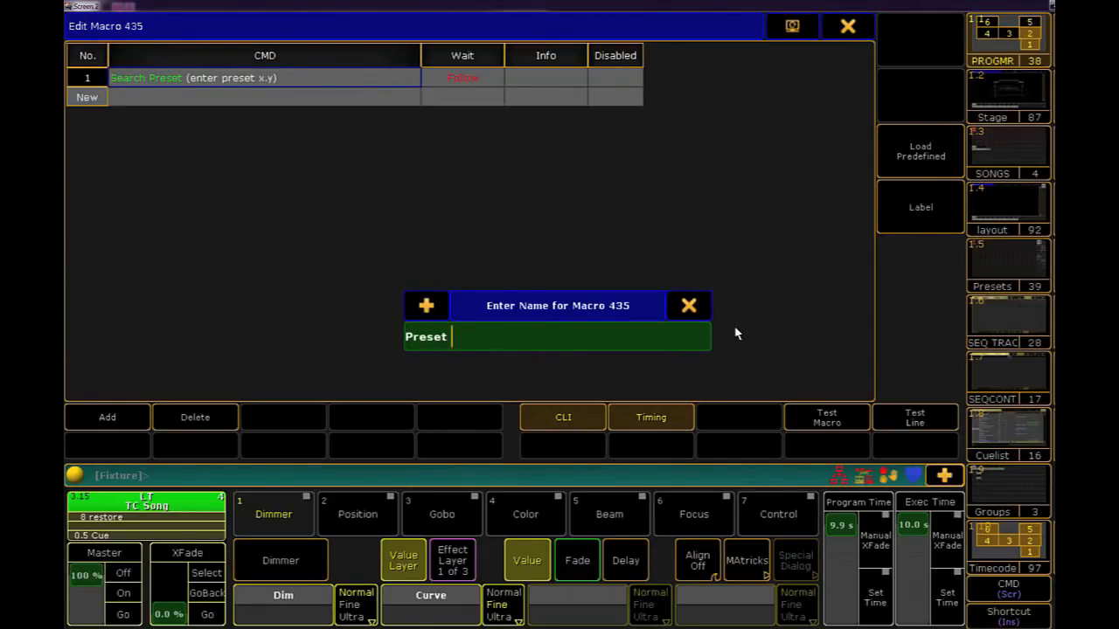
pyautogui.write('Search Party')
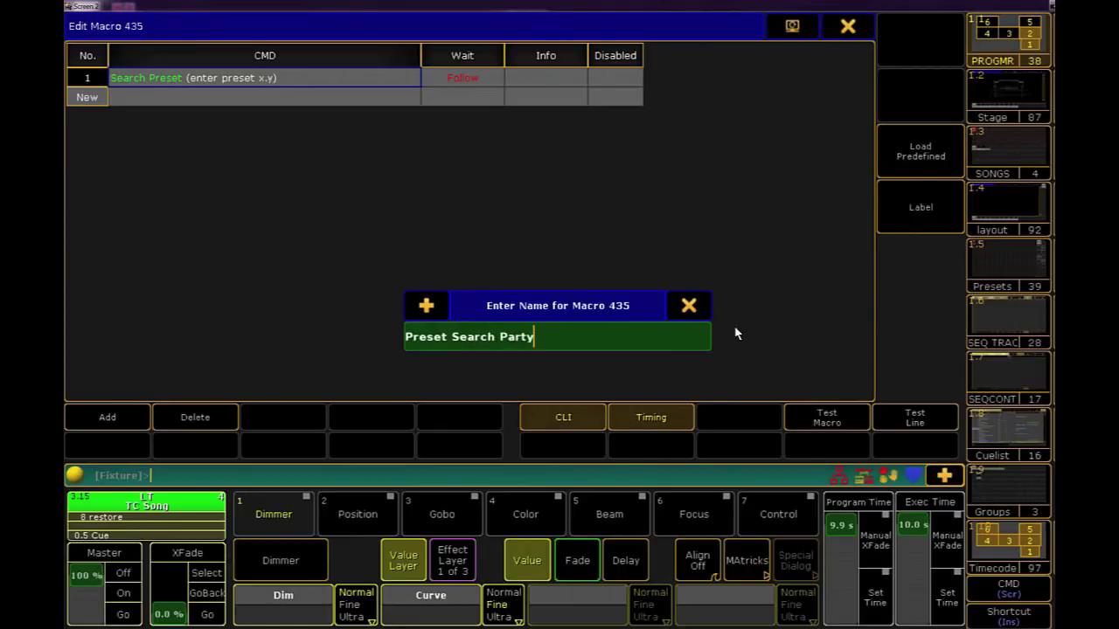
pyautogui.click(688, 304)
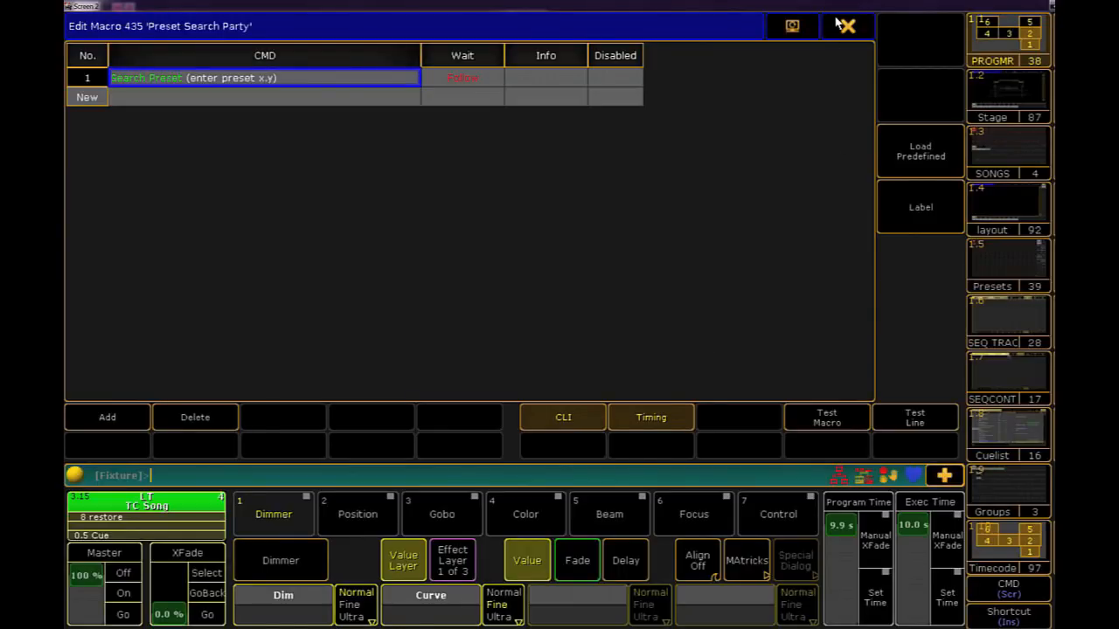
pyautogui.click(848, 25)
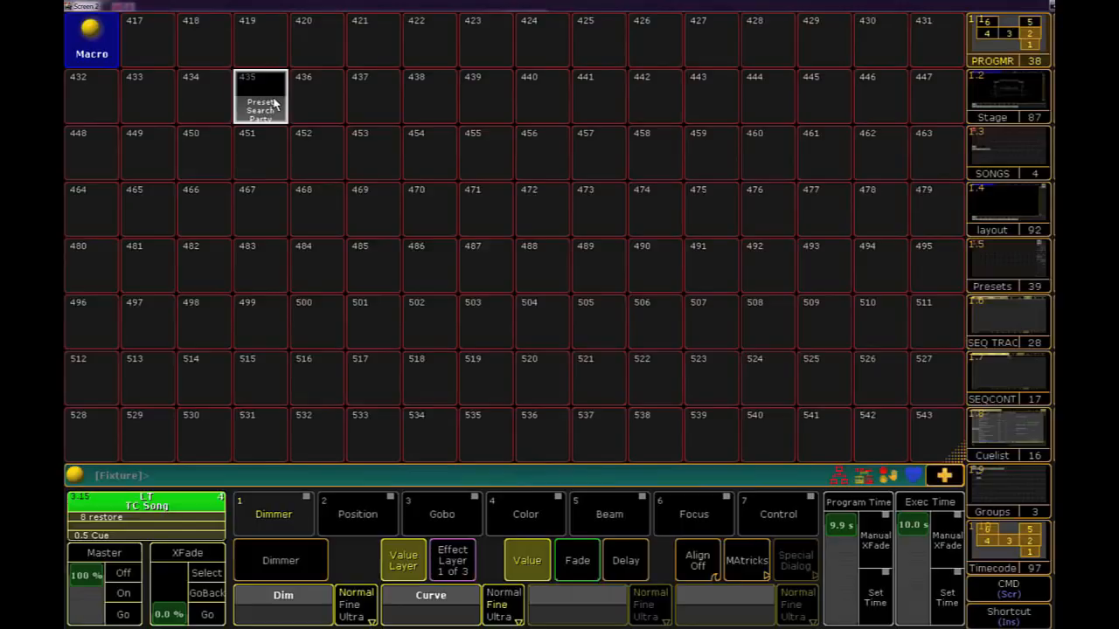